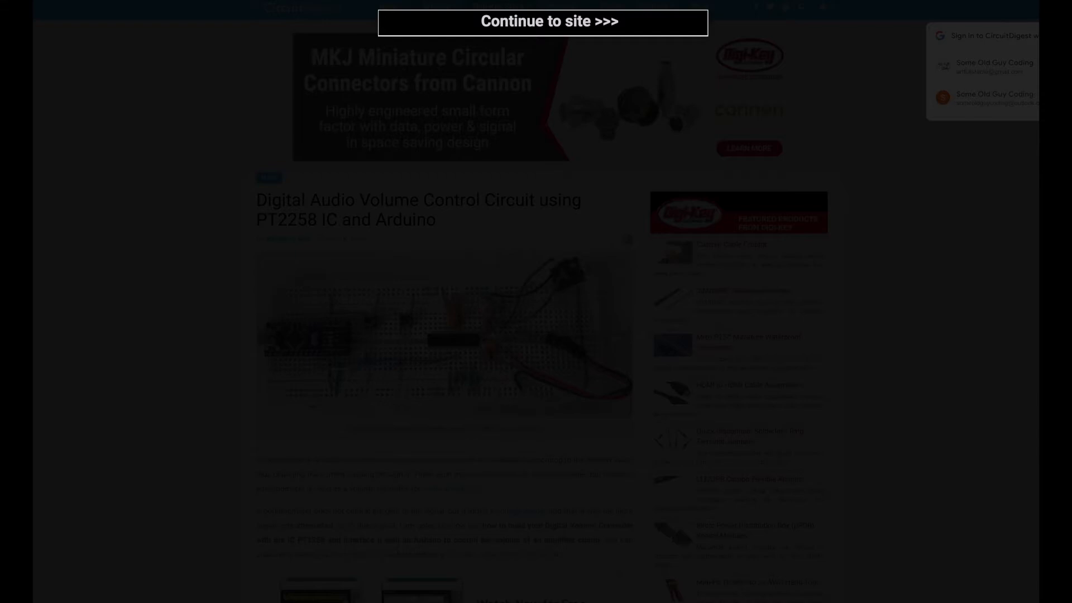
Step: Dismiss the interstitial ad to reach the CircuitDigest PT2258 article
click(548, 21)
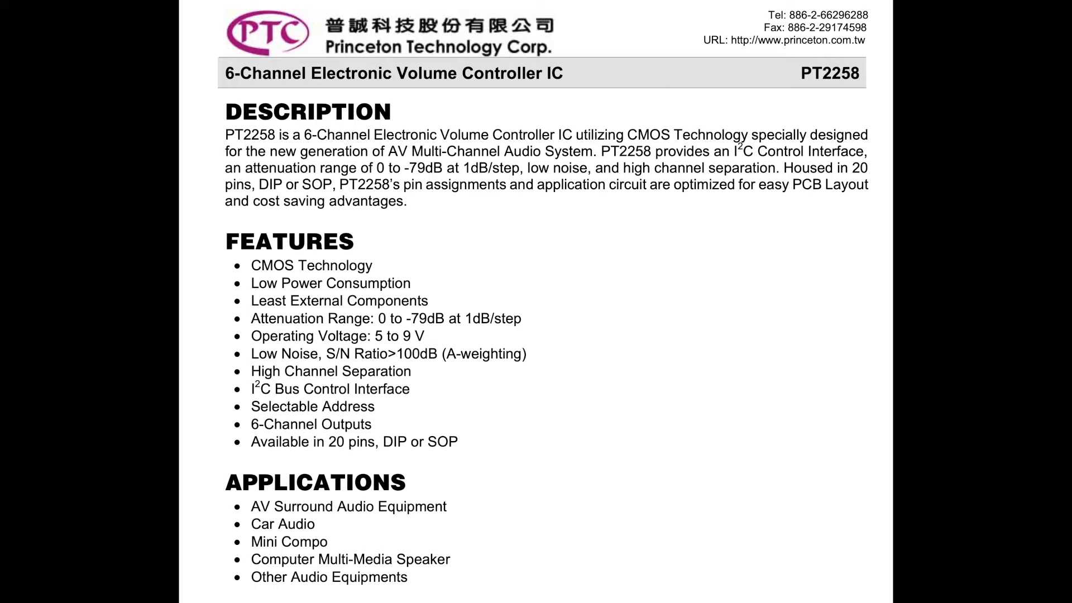
Step: Scroll down through the PT2258 datasheet's description, features and applications
scroll(down, 3)
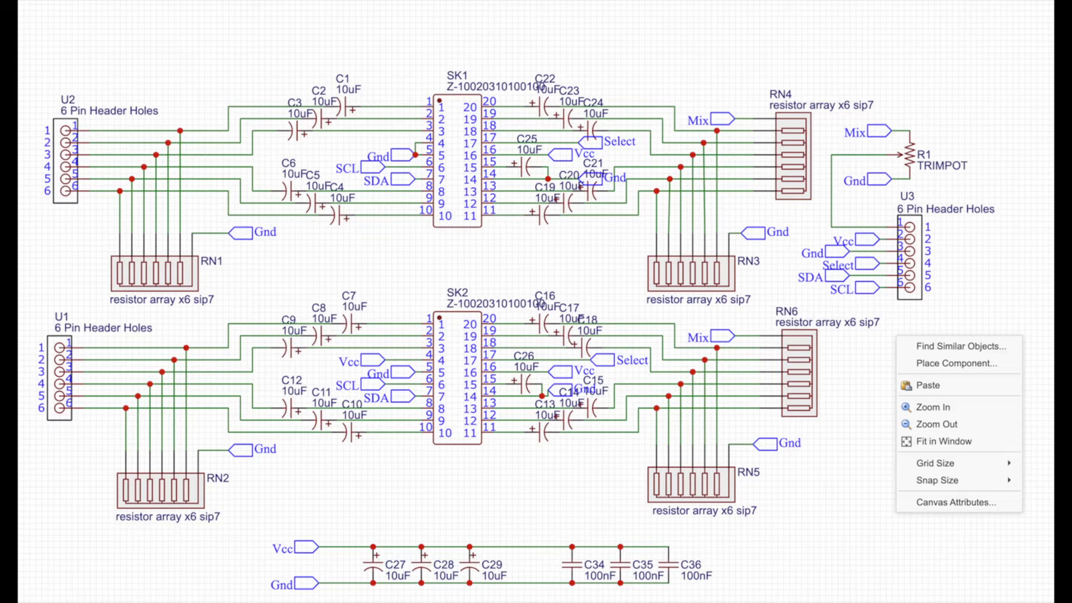
Step: Mark SK1's Gnd/SCL/SDA net labels and underline U3's SCL pin with the pen
click(941, 406)
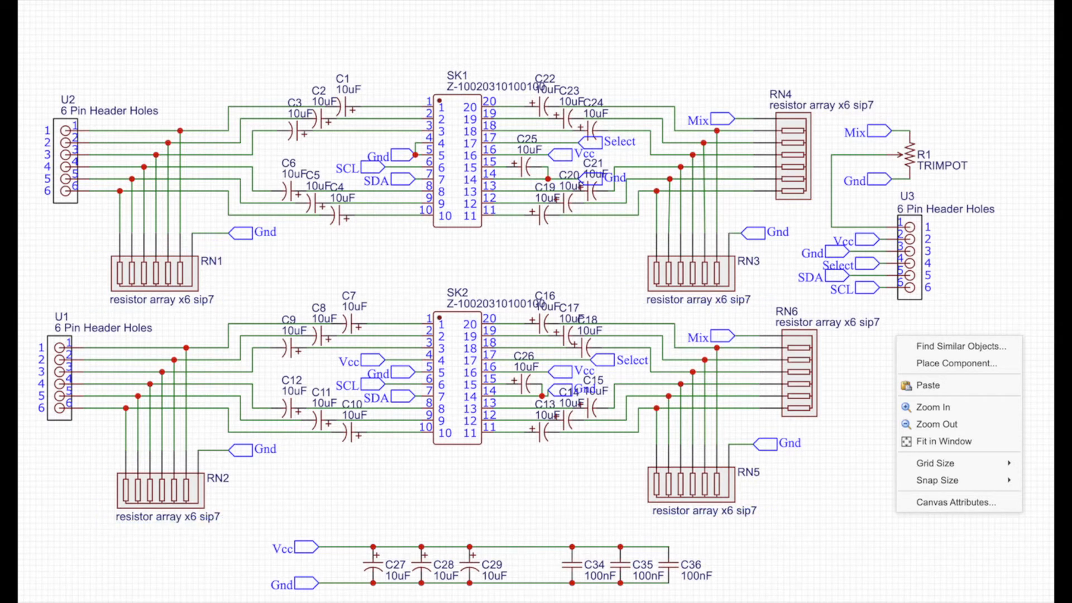
click(937, 406)
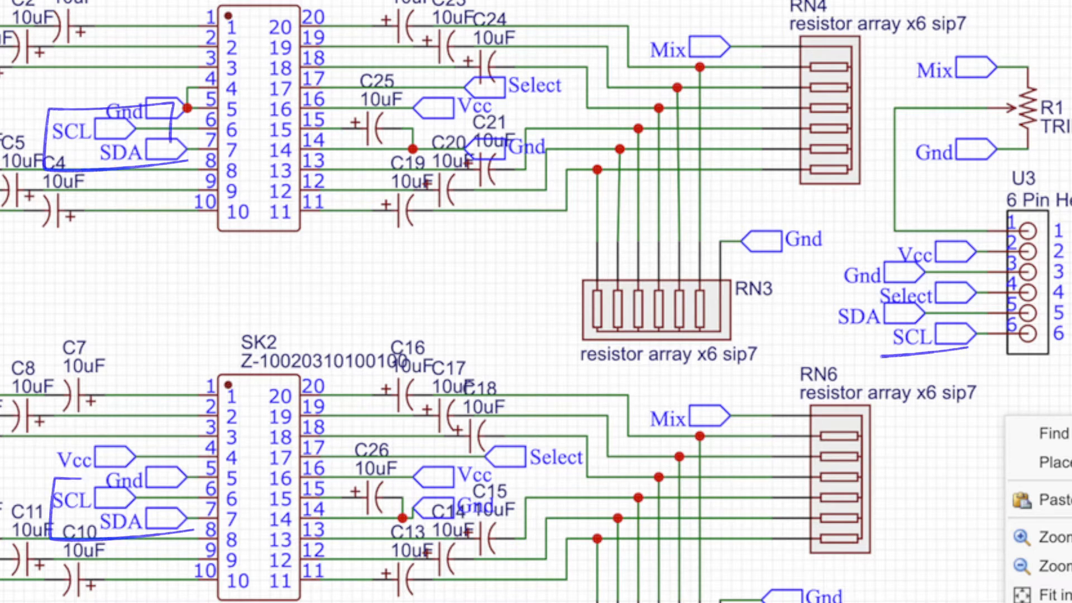
Step: Clear the earlier pen marks and draw a fresh stroke down from U3's SCL label
drag(827, 293, 957, 352)
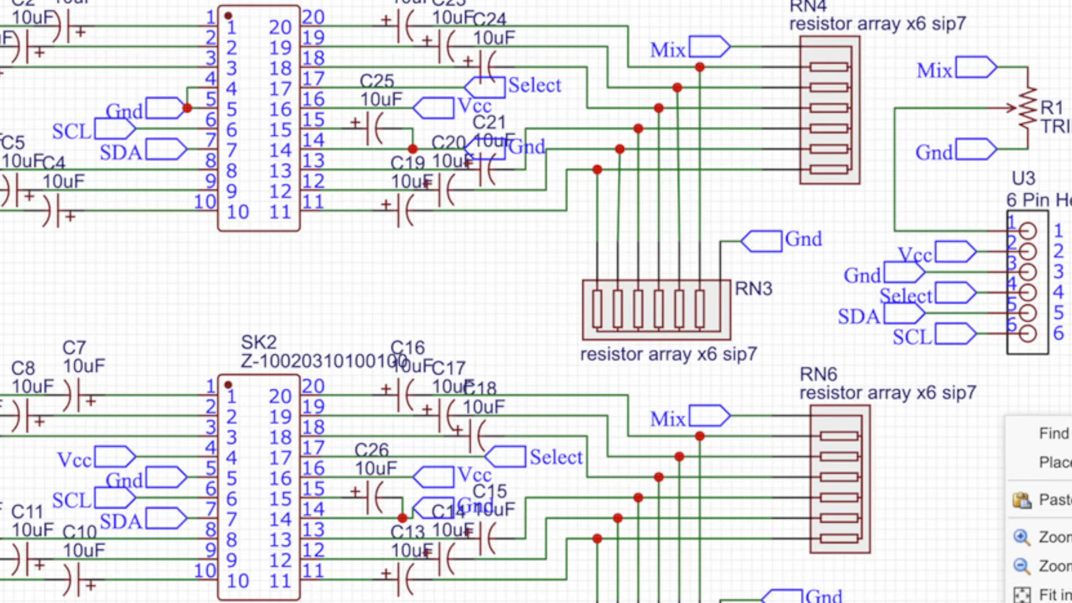
drag(892, 337, 908, 516)
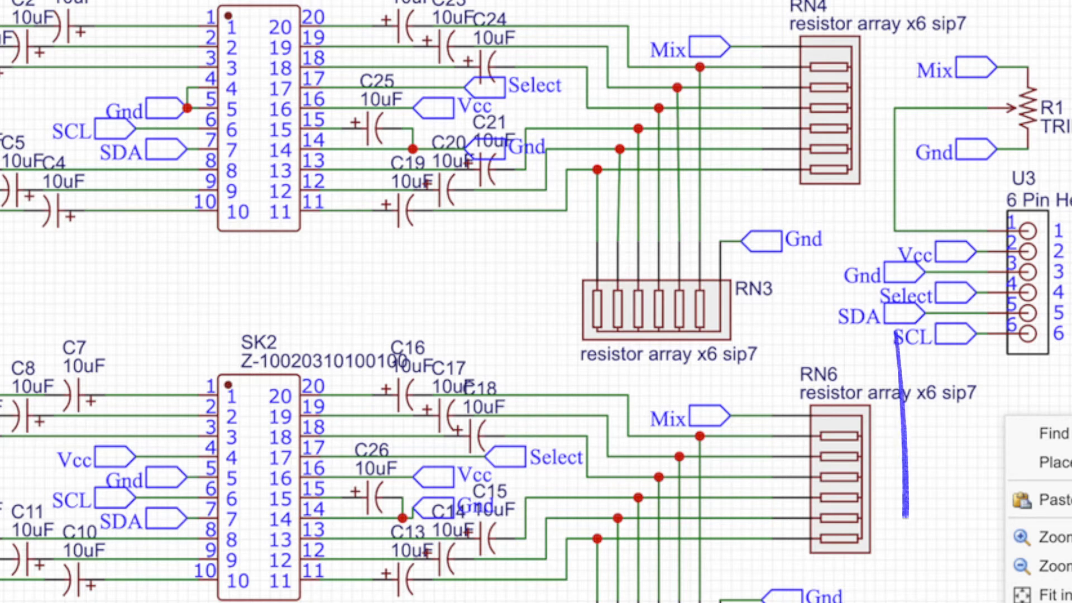